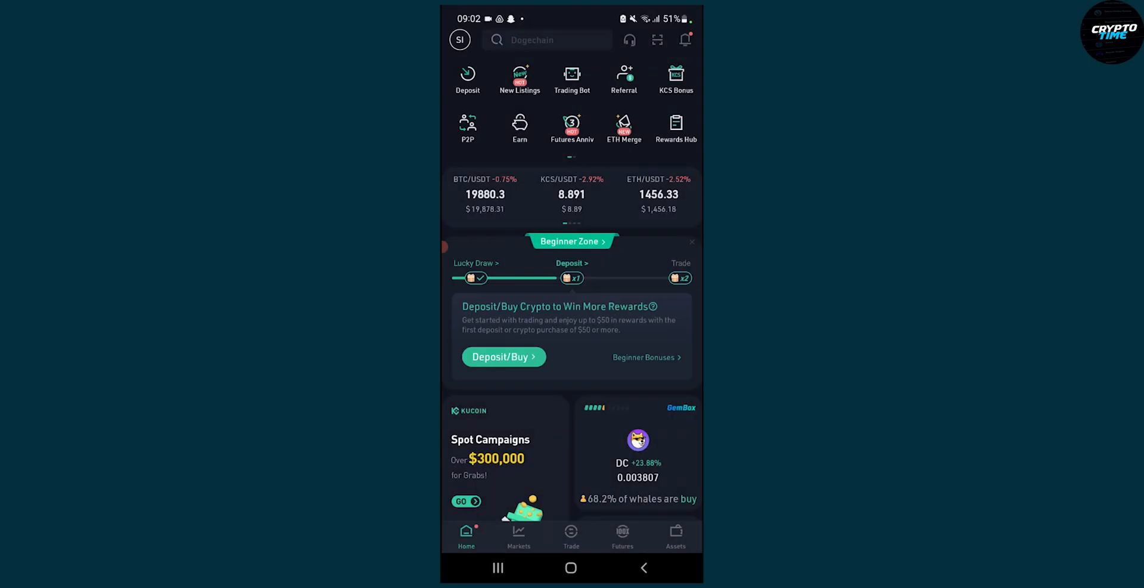
Go to the Assets section to view the Main account's coin balances.
scroll("up", 3)
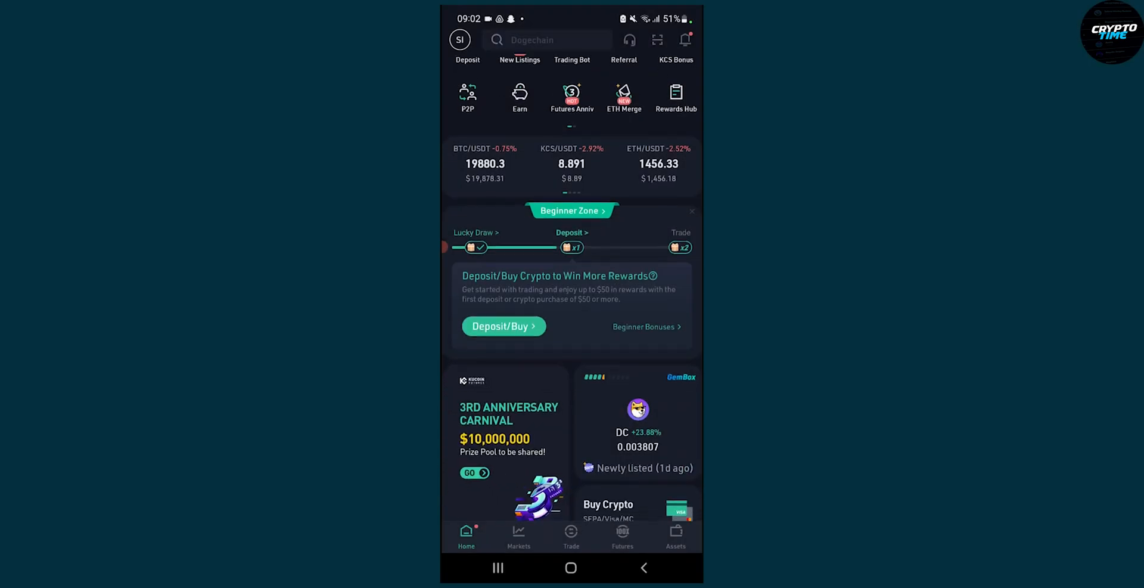
left_click(674, 537)
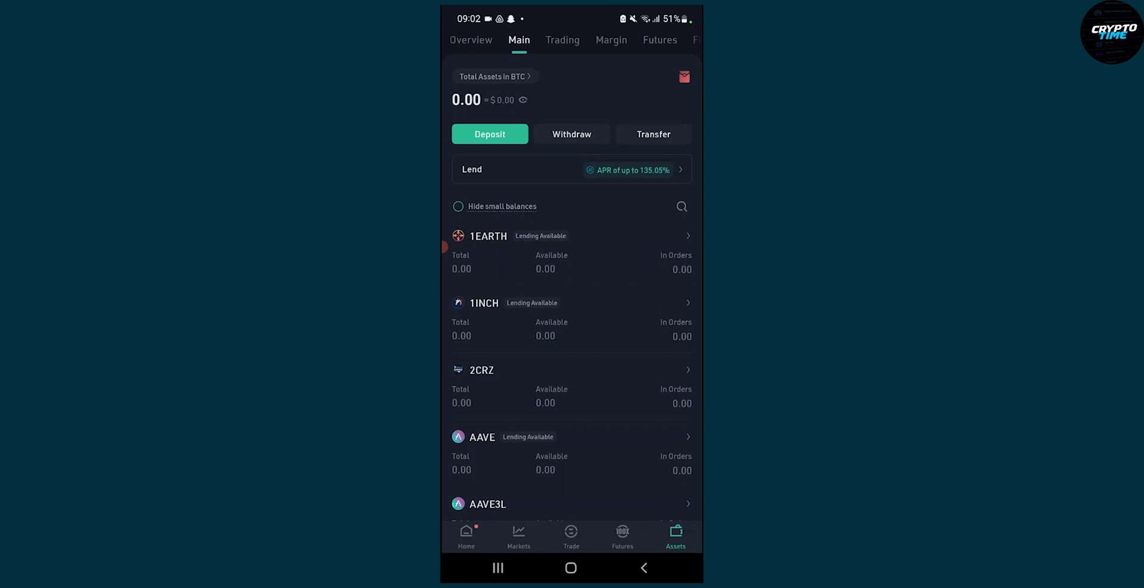
Start a deposit, find CRO, and copy its Ethereum (ERC20) deposit address.
left_click(682, 206)
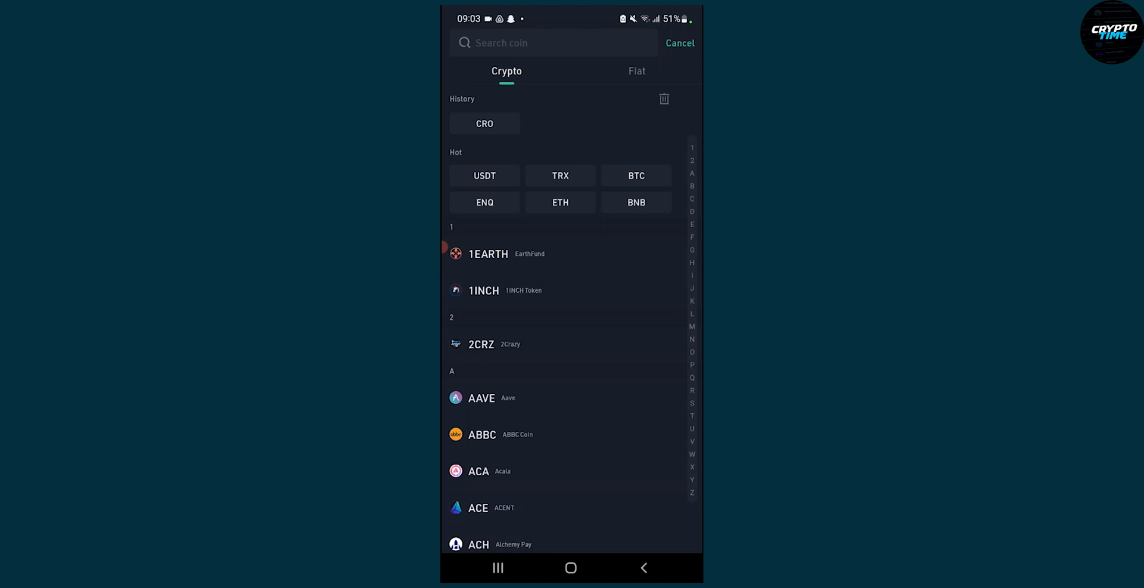
type("c")
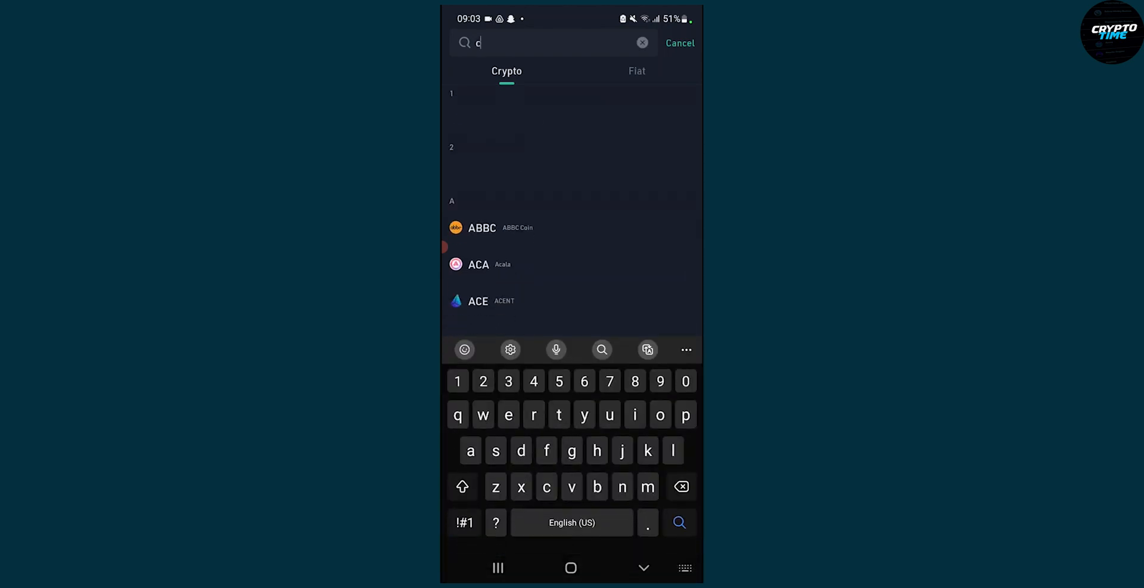
type("ro")
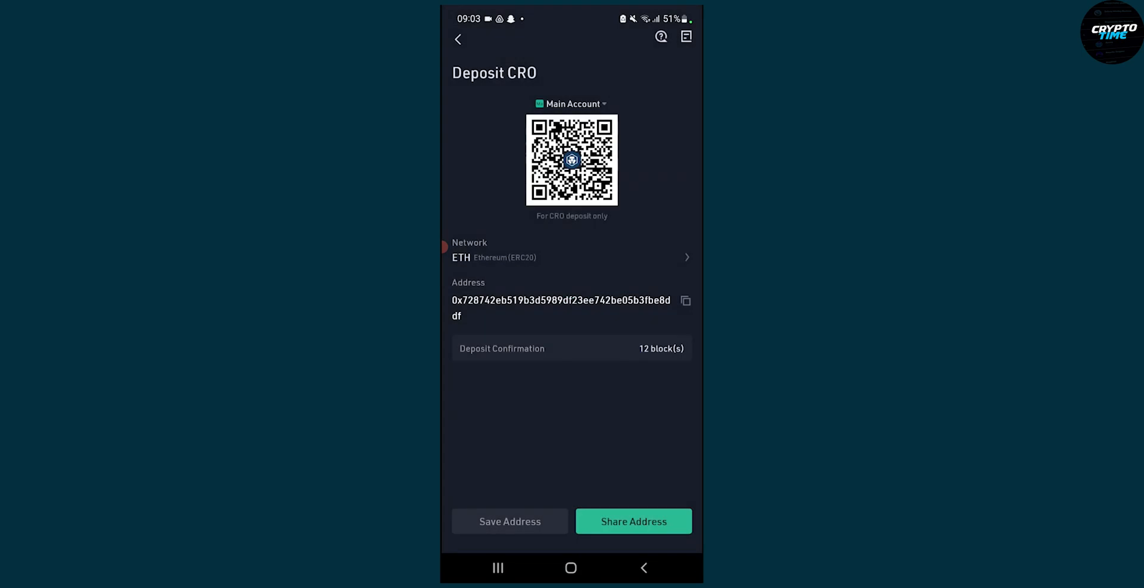
left_click(684, 300)
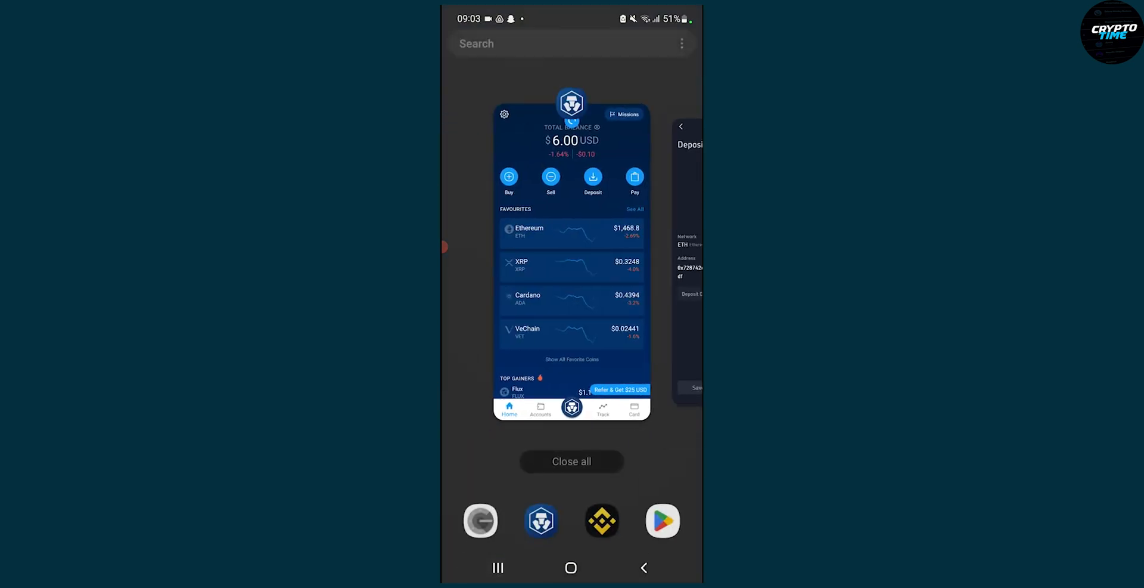
Switch to Crypto.com, enter the passcode, and view the Crypto Wallet balances (40 CRO).
left_click(571, 255)
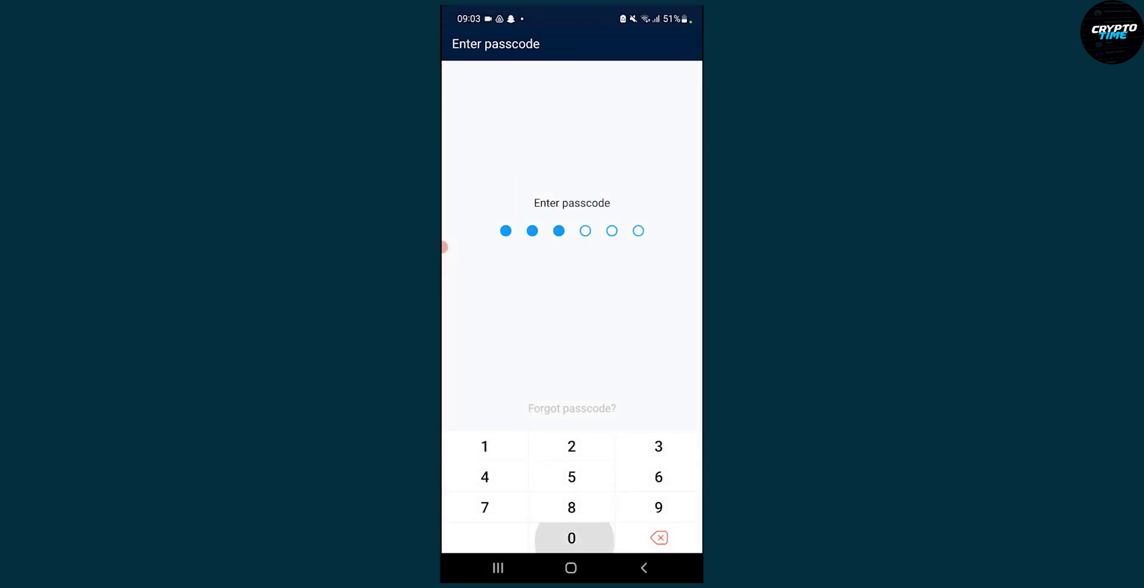
left_click(571, 537)
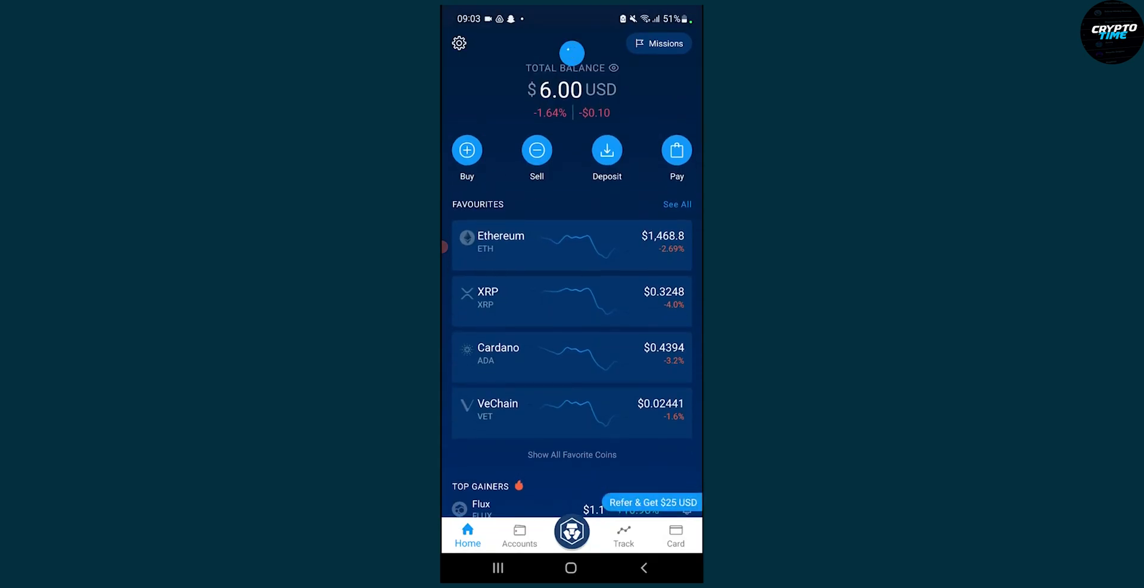
left_click(570, 532)
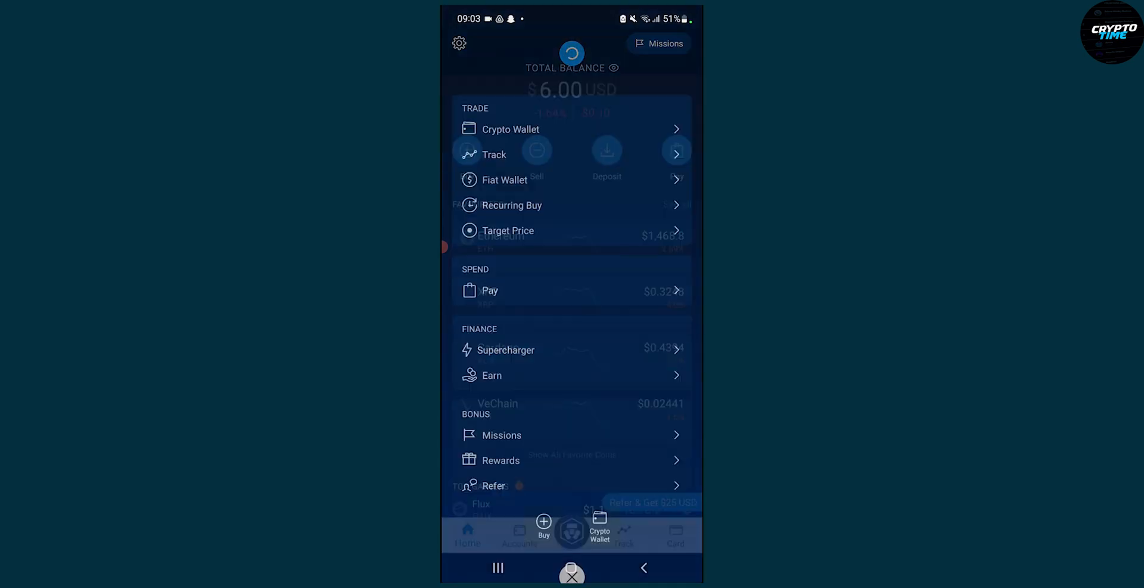
left_click(510, 129)
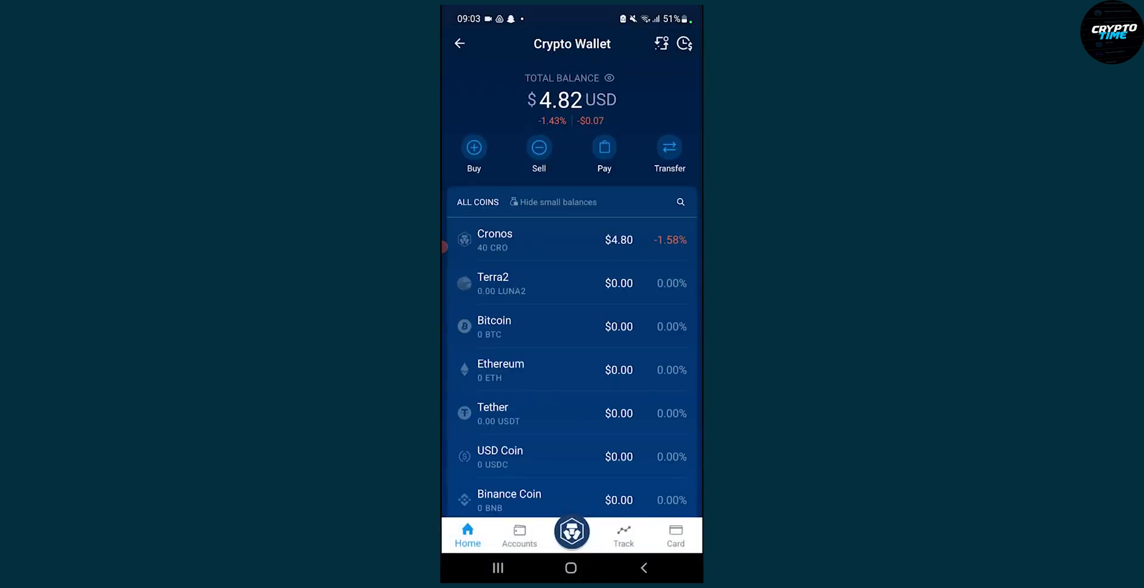
Choose Transfer, Withdraw, then External Wallet to reach the withdrawal whitelist.
left_click(667, 154)
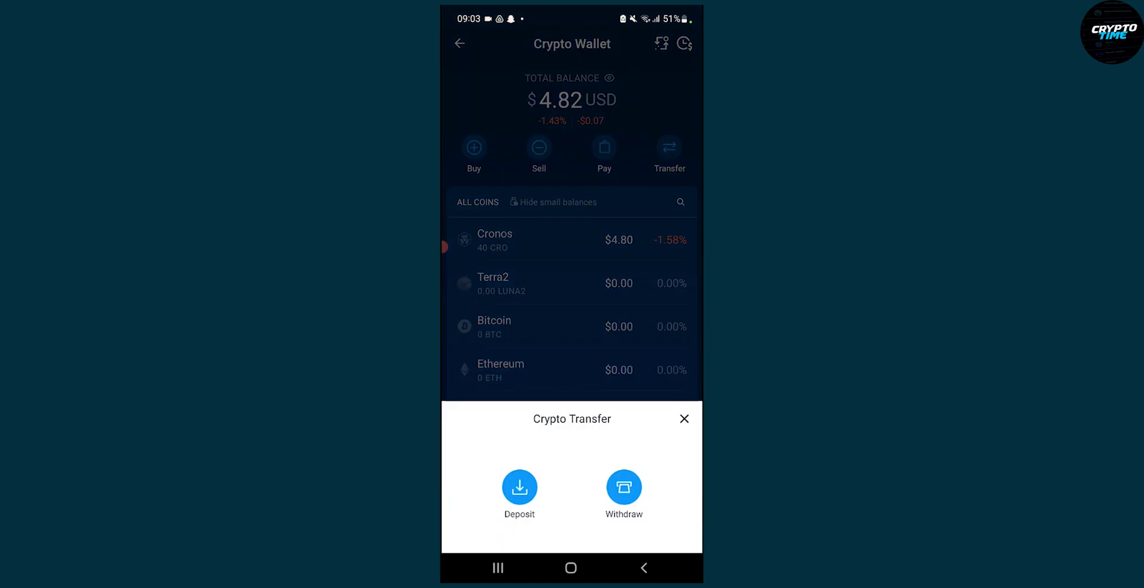
left_click(623, 485)
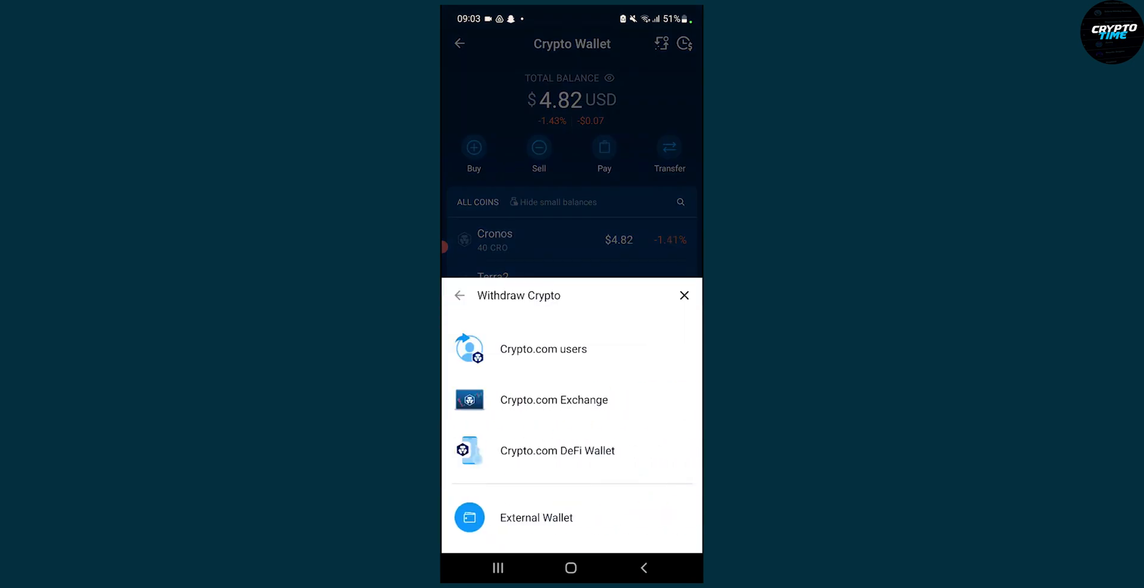
left_click(536, 517)
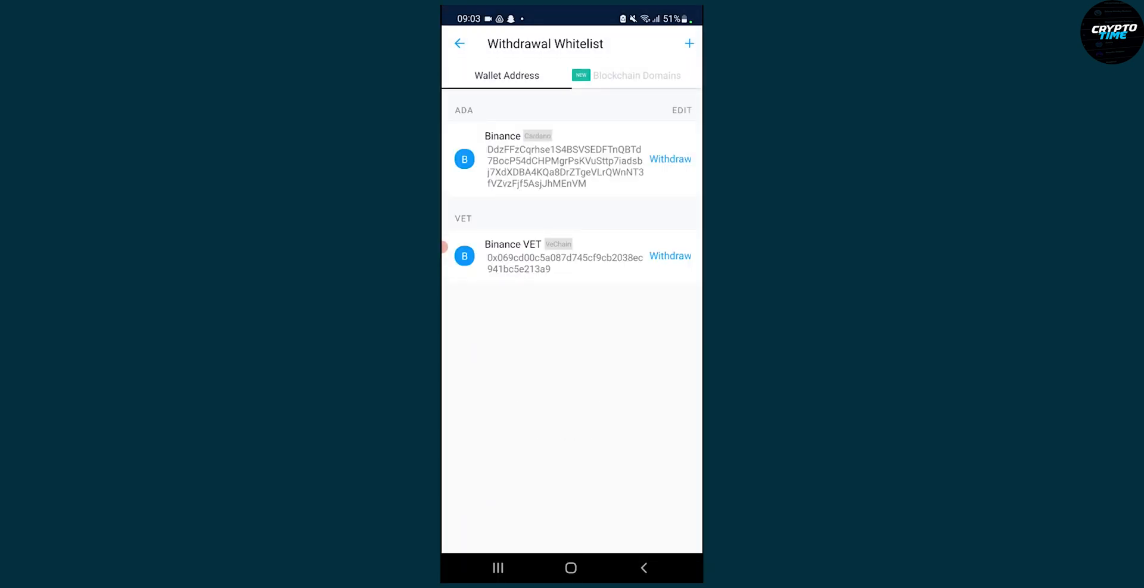
Add a new whitelist address and select Cronos (CRO) as the cryptocurrency.
left_click(688, 43)
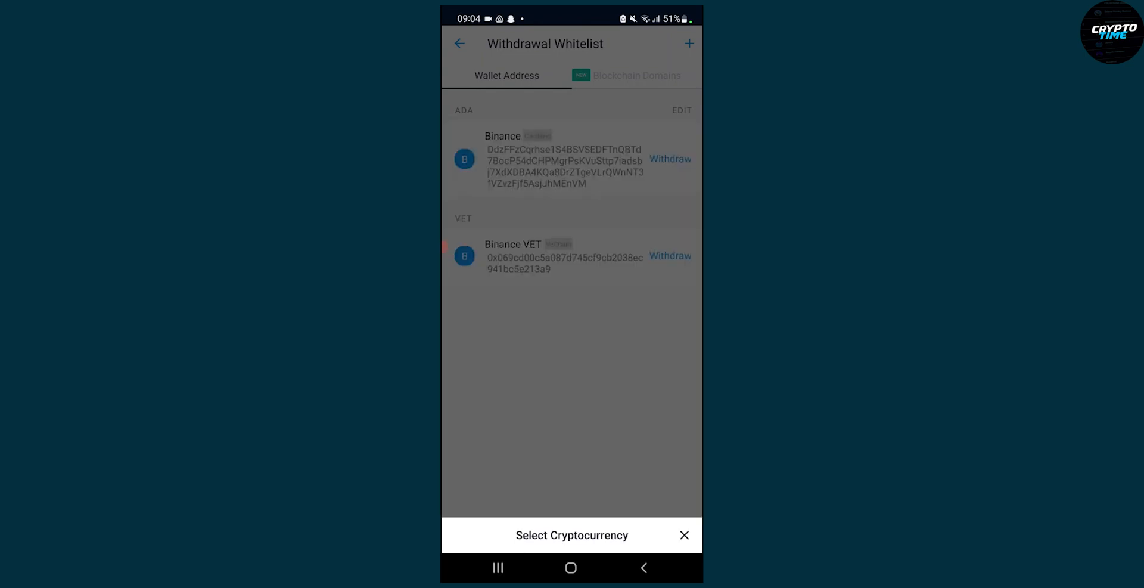
left_click(572, 534)
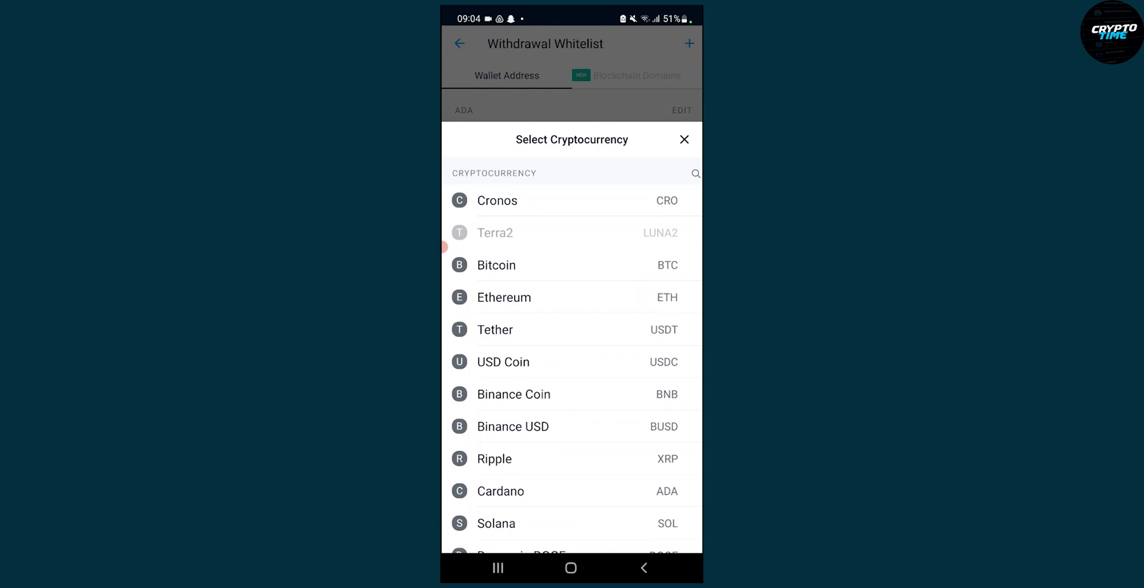
left_click(497, 200)
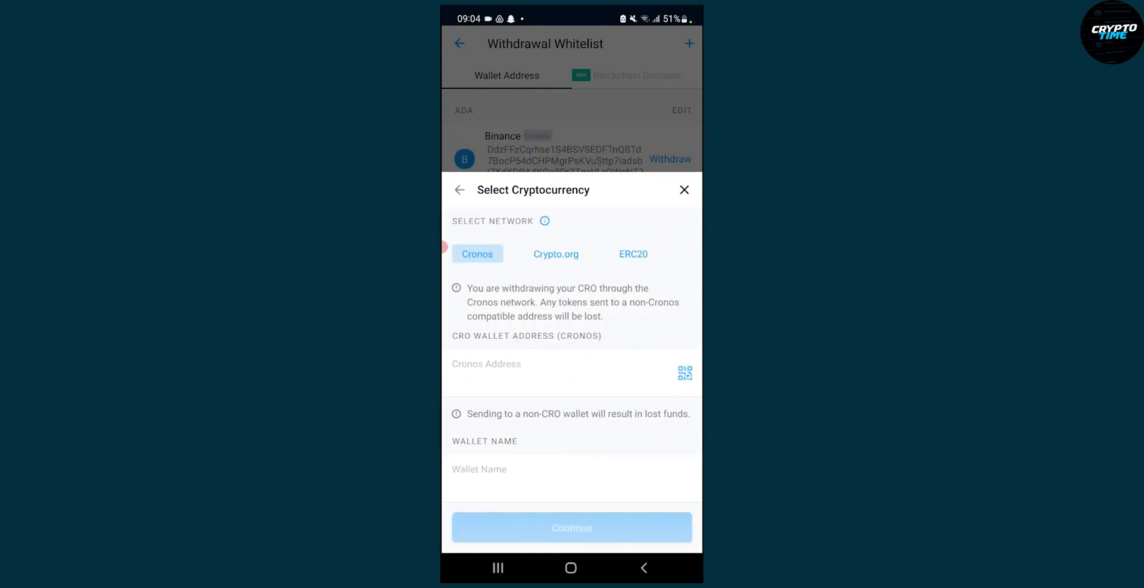
Paste the KuCoin address, choose ERC20, name it Kucoin and submit, hitting the 2FA requirement.
left_click(570, 363)
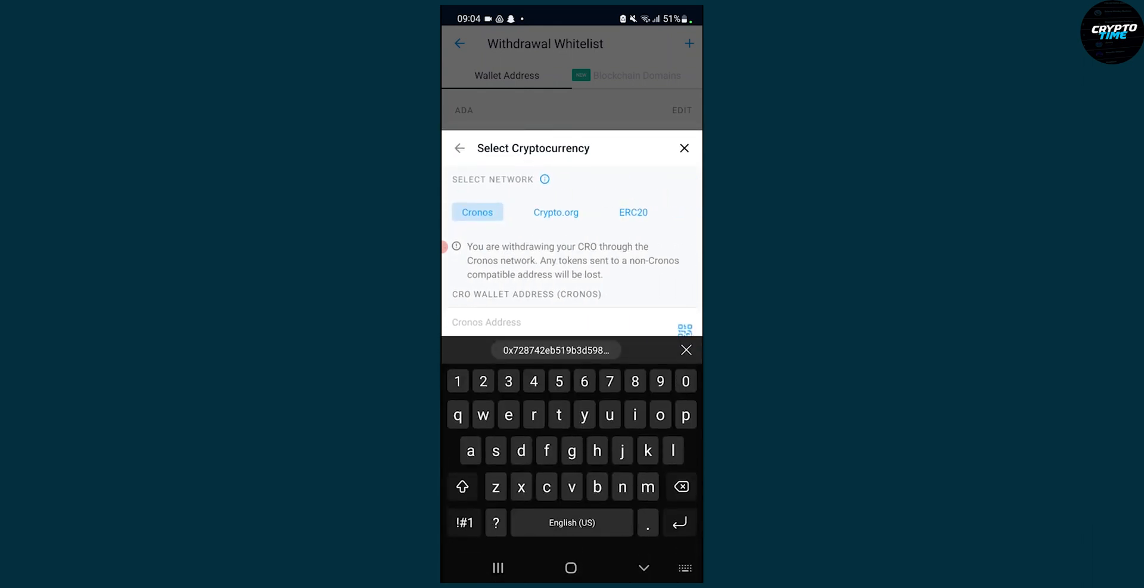
left_click(556, 349)
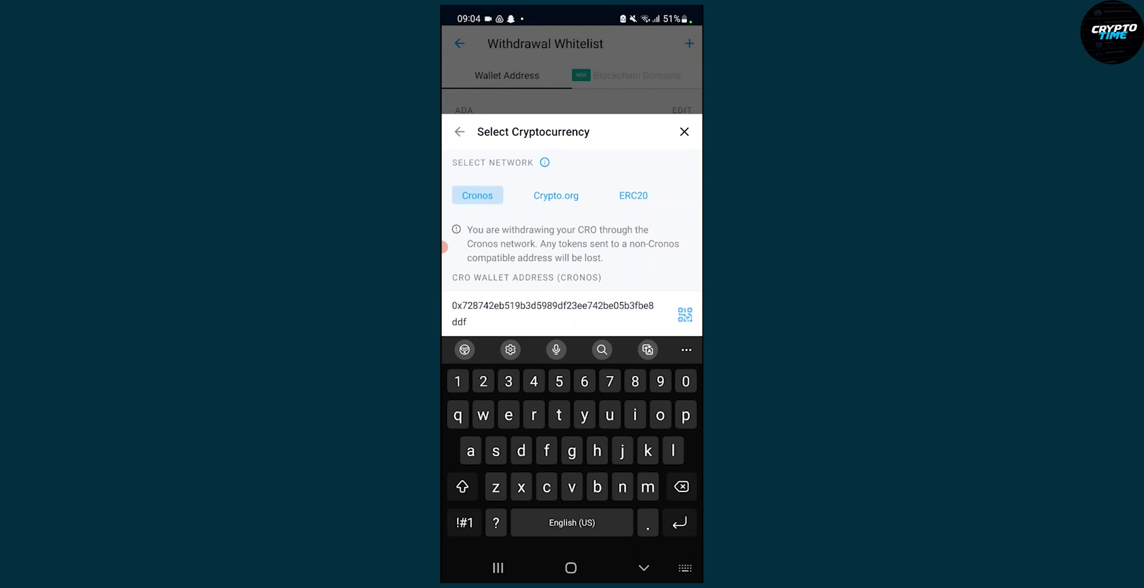
left_click(633, 194)
type("Ju")
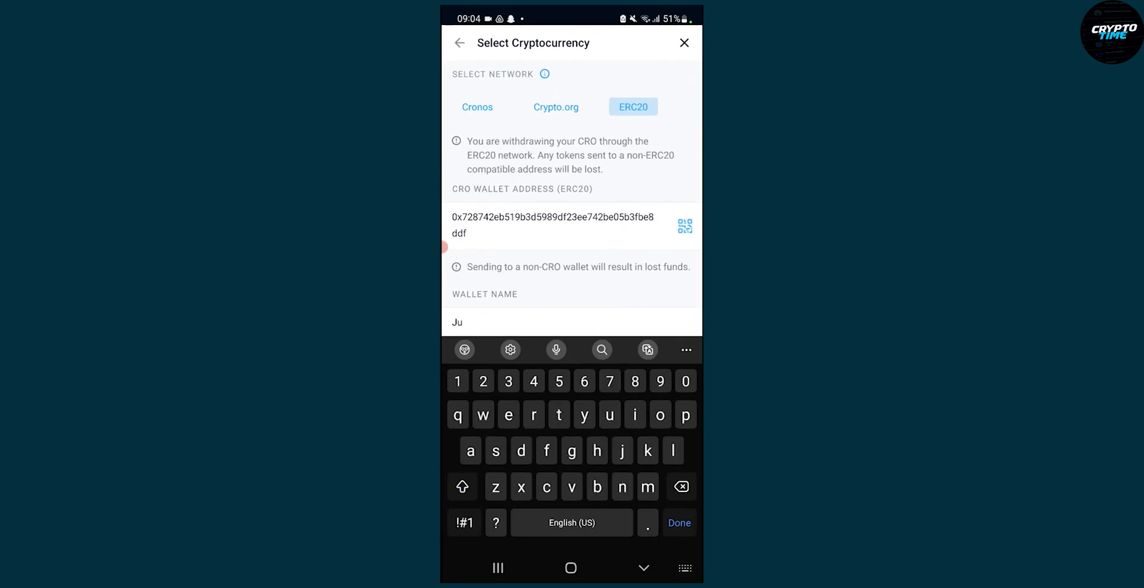
type("Kucoin")
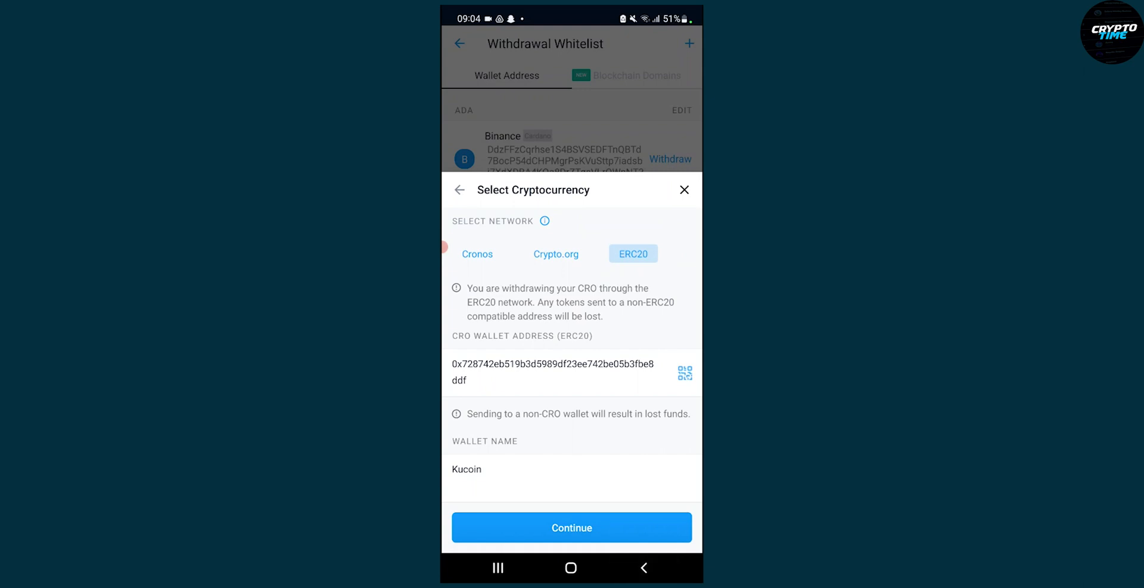
left_click(571, 527)
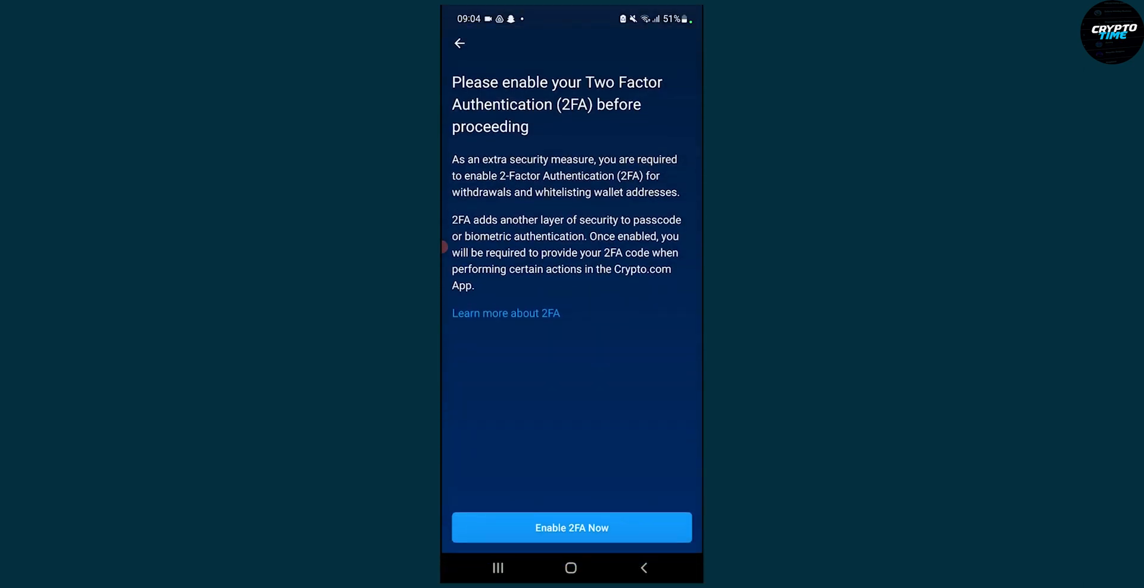